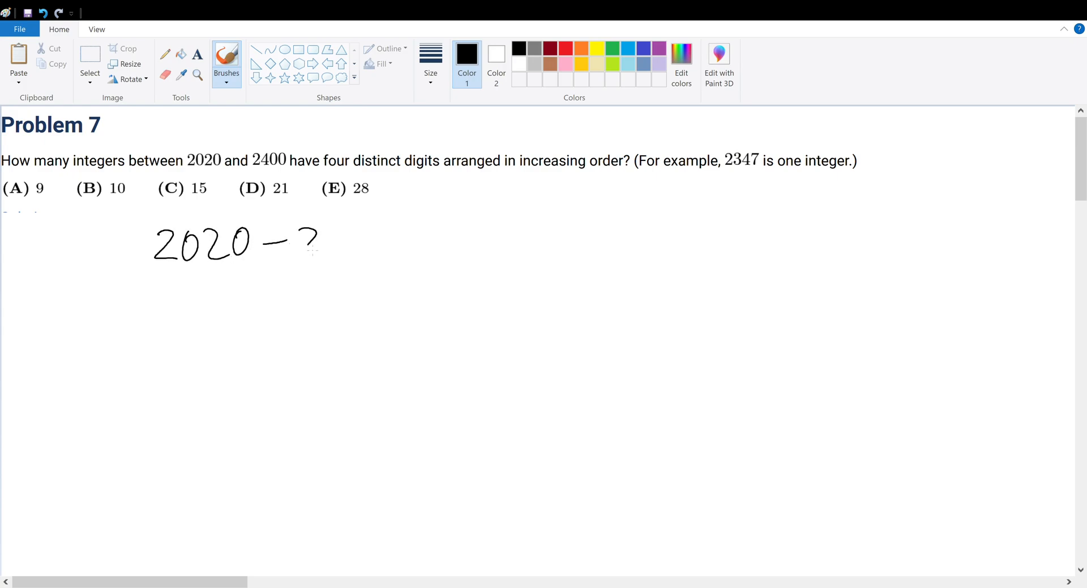
Step: Write 2020 – 2400 with the leading 2s underlined and draw four digit slots starting with 2
left_click_drag(305, 236, 408, 239)
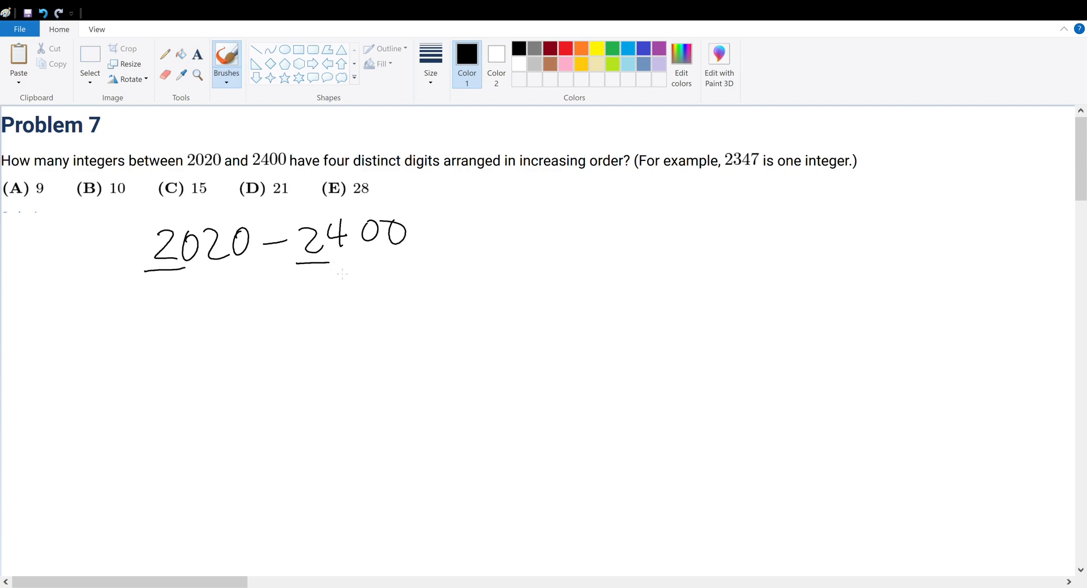
left_click_drag(59, 353, 104, 352)
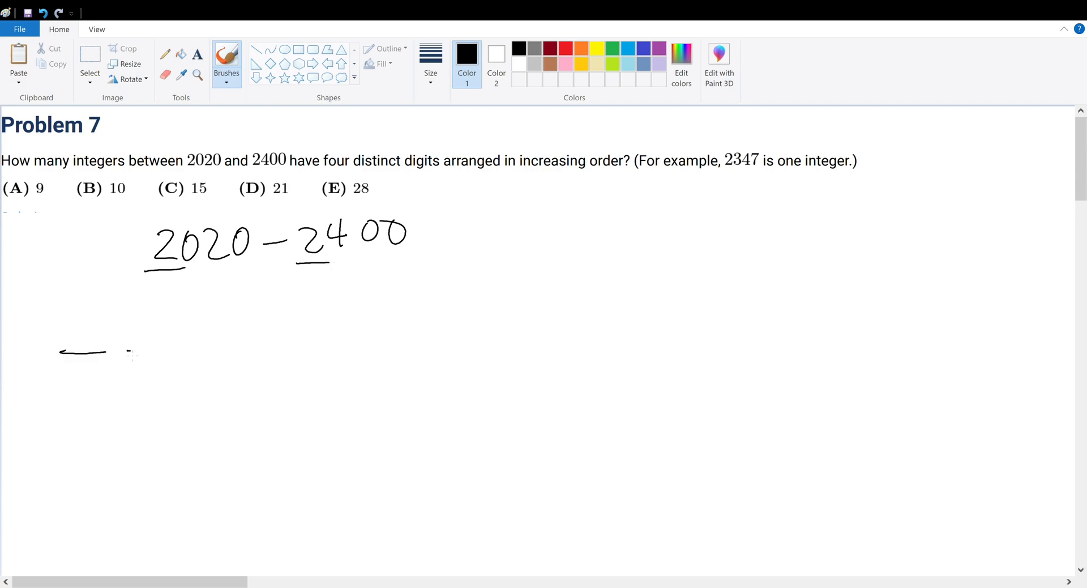
left_click_drag(124, 347, 333, 340)
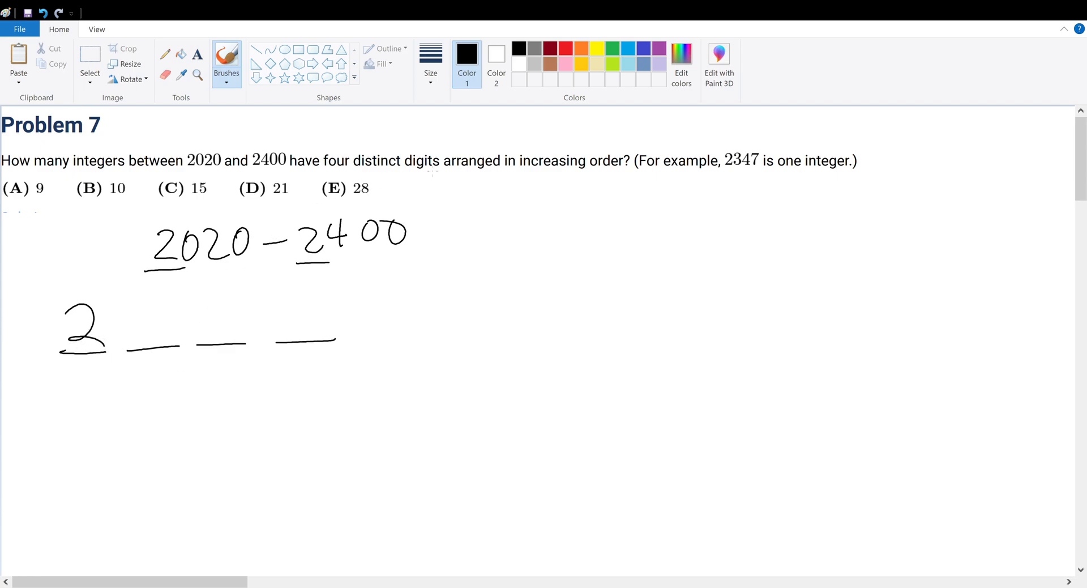
Step: Underline 'digits arranged in increasing order' and put a circled 3 in the second slot
left_click_drag(399, 168, 602, 173)
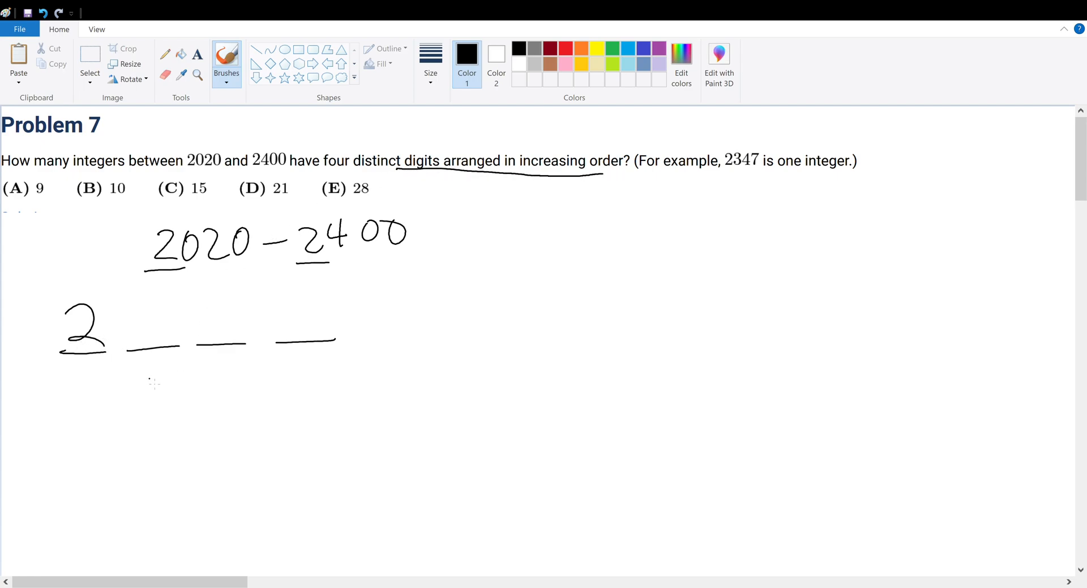
left_click_drag(150, 402, 150, 353)
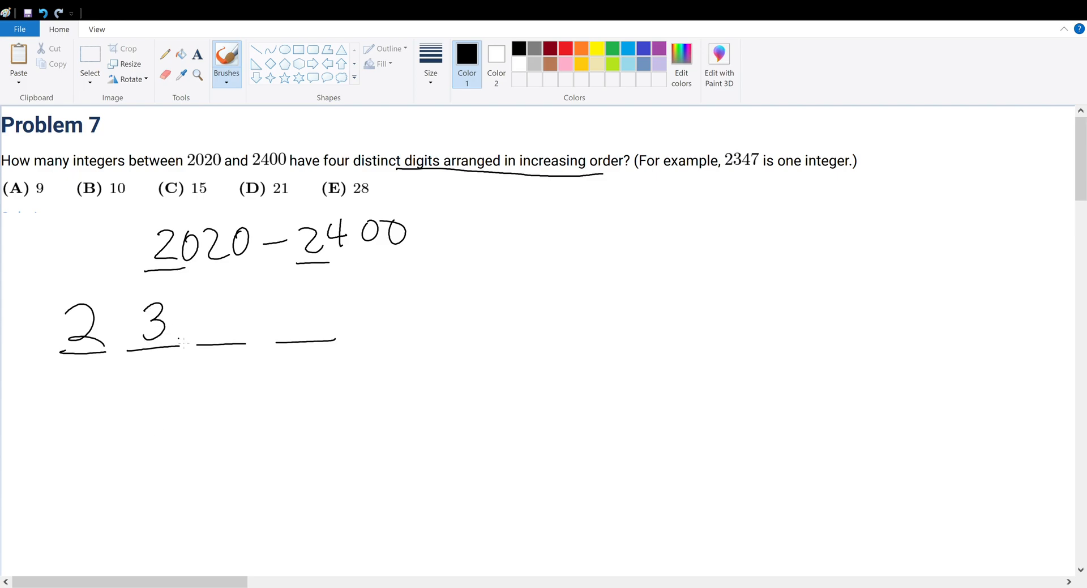
left_click_drag(146, 288, 150, 350)
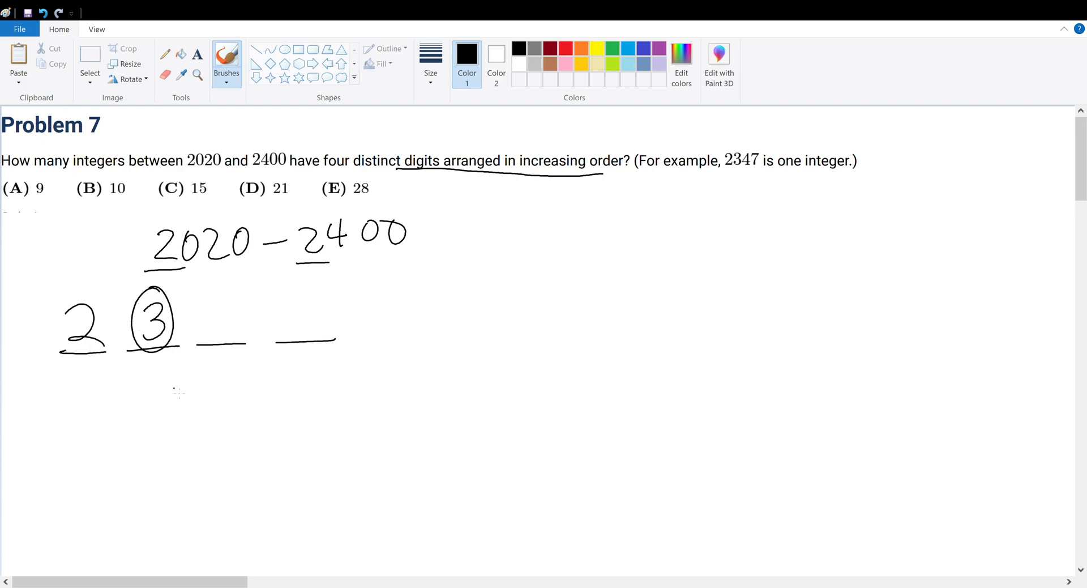
left_click_drag(465, 330, 526, 327)
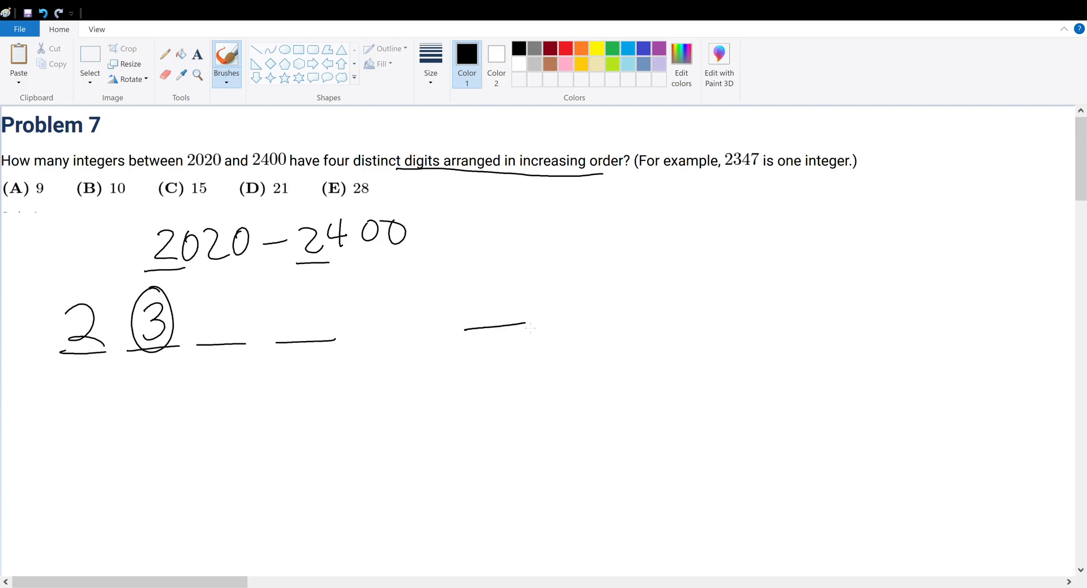
Step: Sketch a trial 2 4 0 0 slot row with arrows on the right, later cleared away
left_click_drag(464, 327, 777, 324)
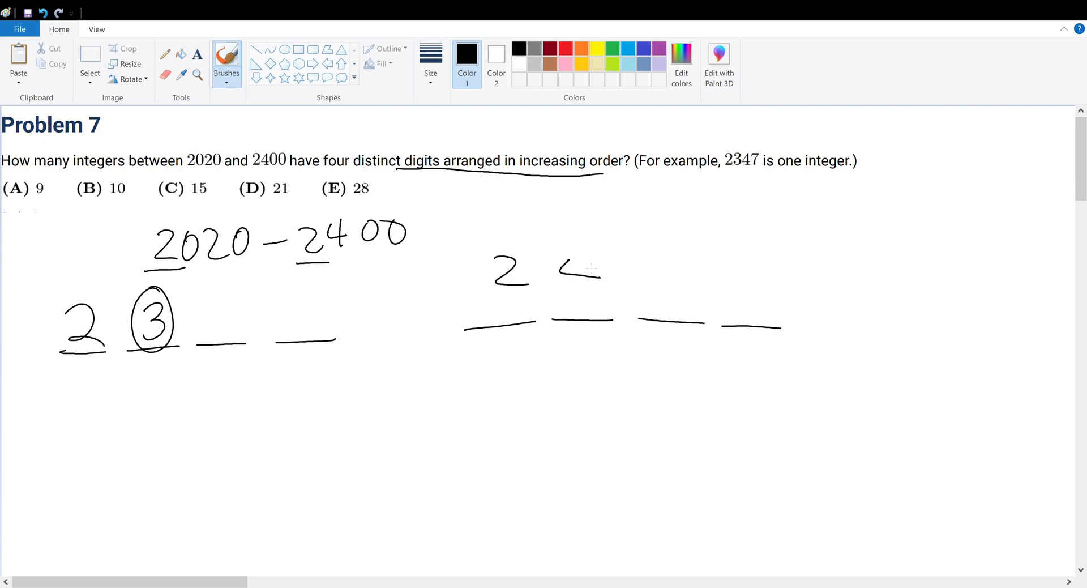
left_click_drag(576, 256, 576, 305)
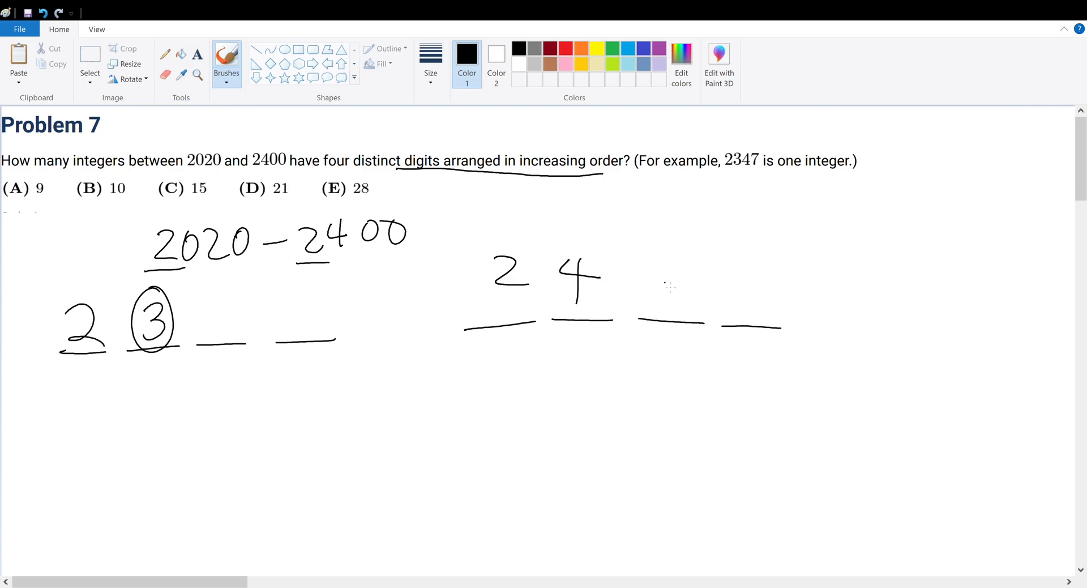
left_click_drag(684, 264, 762, 305)
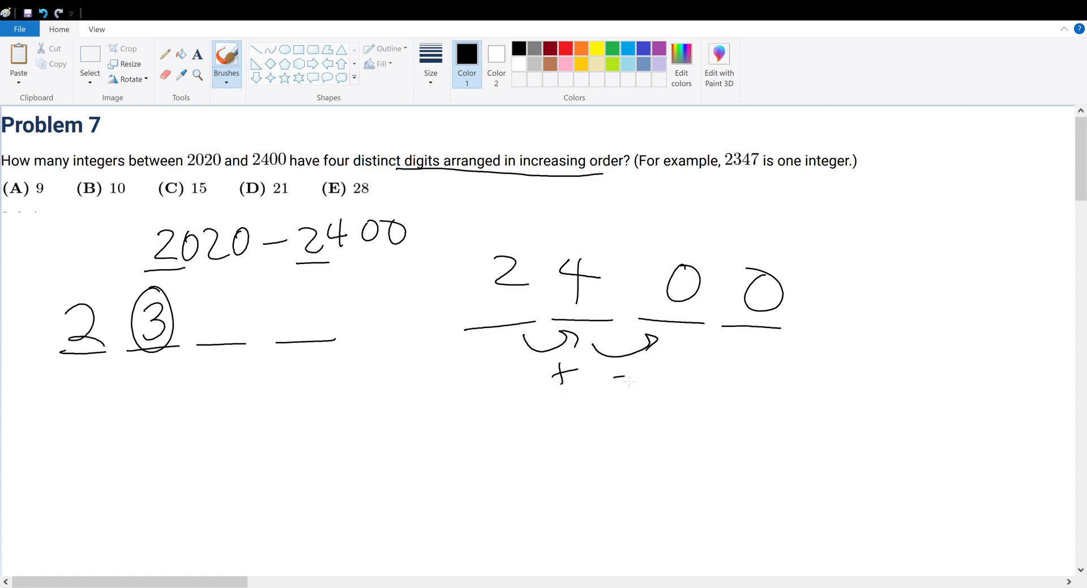
left_click_drag(614, 378, 642, 378)
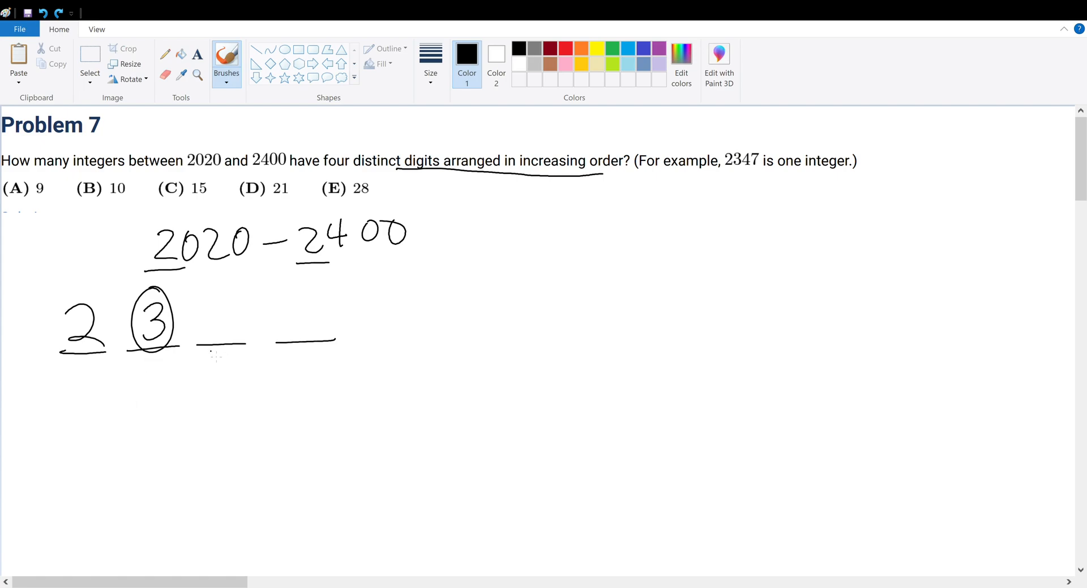
Step: Draw arrows up to the third and fourth slots and list candidates 4, 5, 6, 7, 8 under the third
left_click_drag(219, 395, 219, 354)
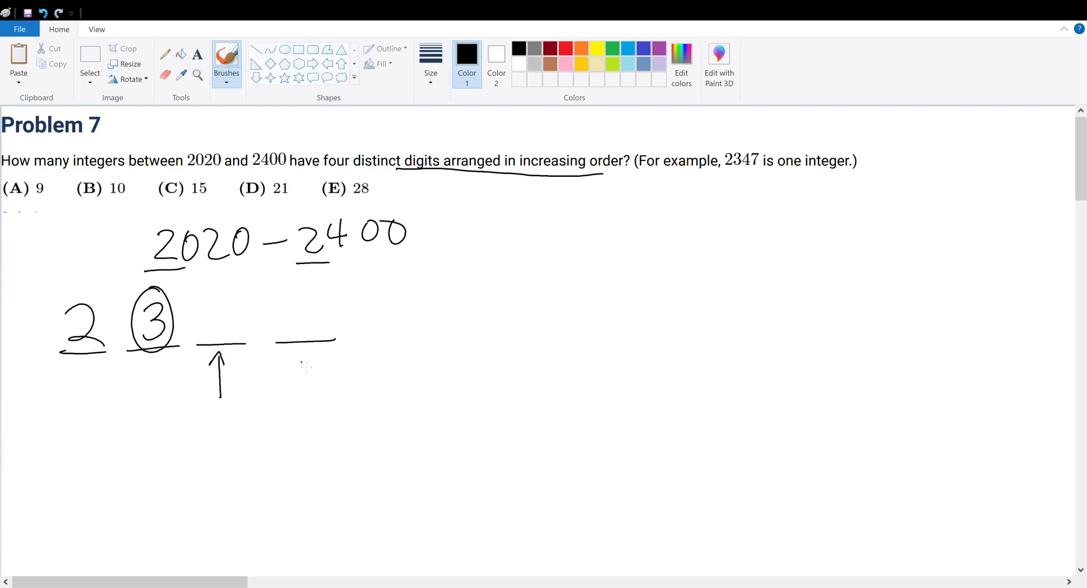
left_click_drag(308, 382, 308, 350)
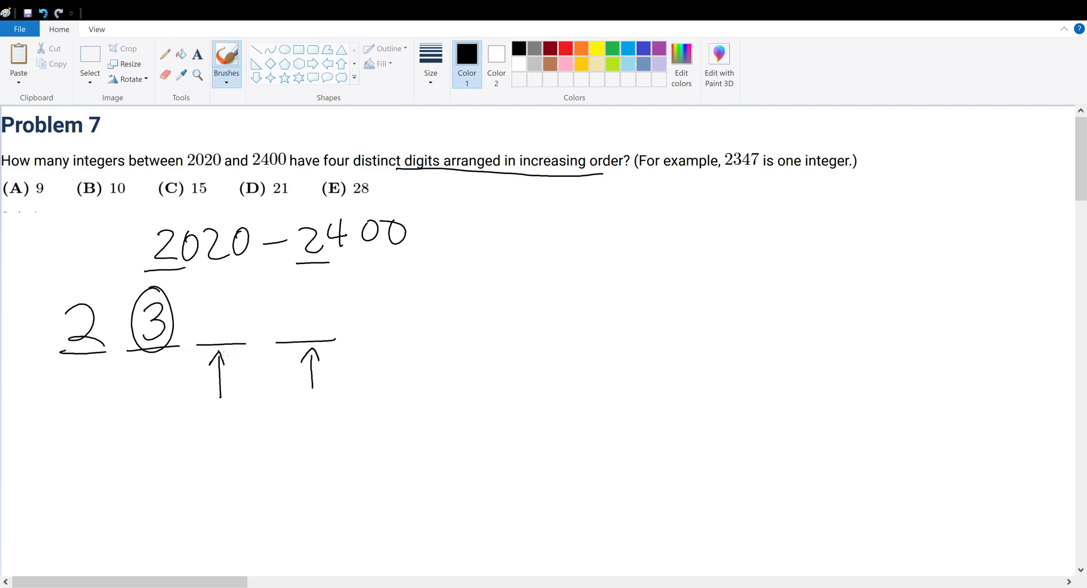
left_click_drag(221, 399, 229, 413)
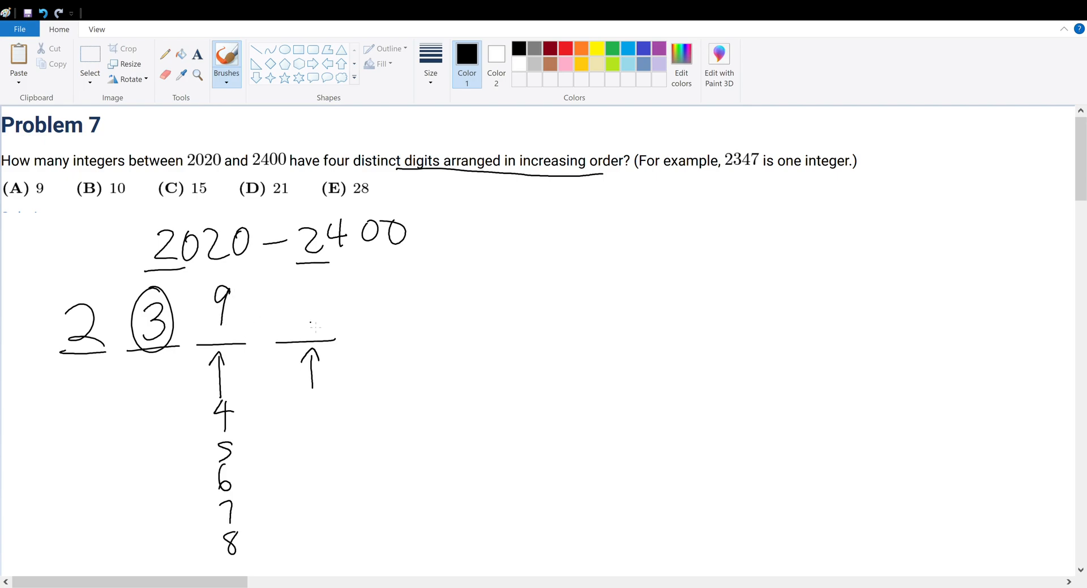
left_click_drag(291, 320, 323, 305)
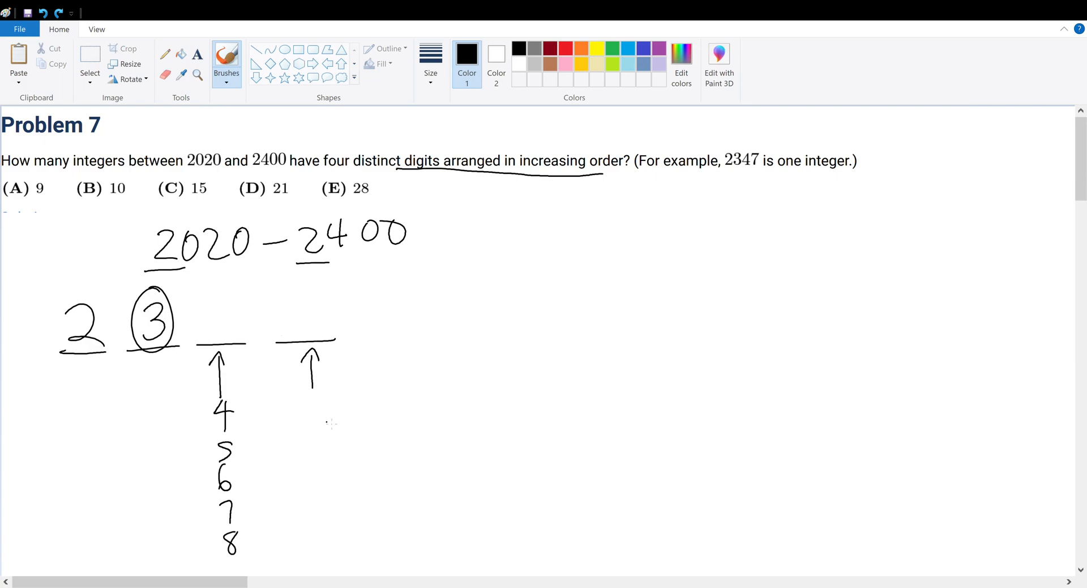
Step: List 5, 6, 7, 8, 9 under the fourth slot, link 4 to 5 and 6, and circle the 5
left_click_drag(317, 402, 326, 527)
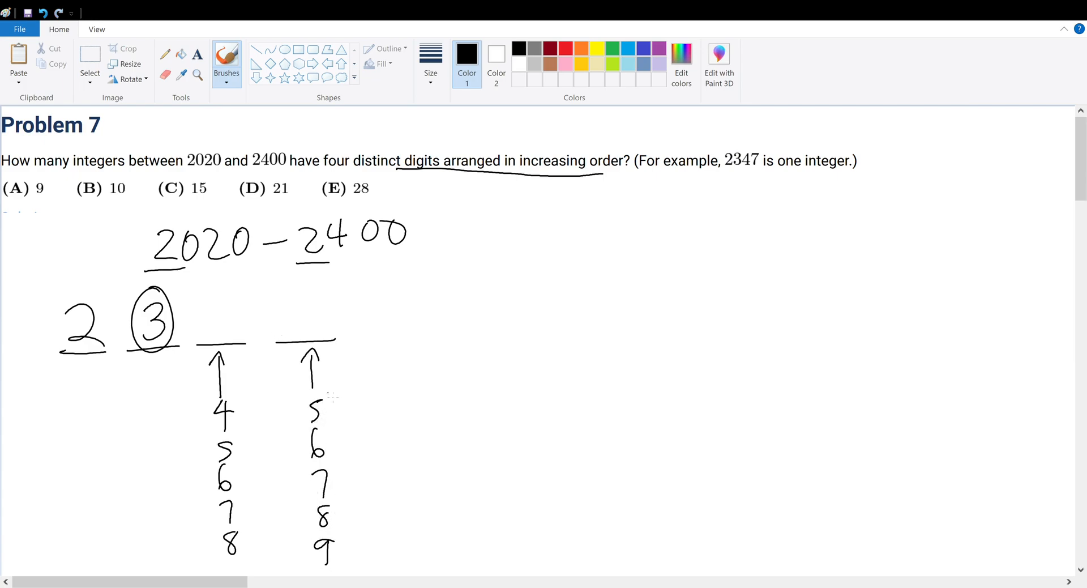
left_click_drag(298, 396, 333, 423)
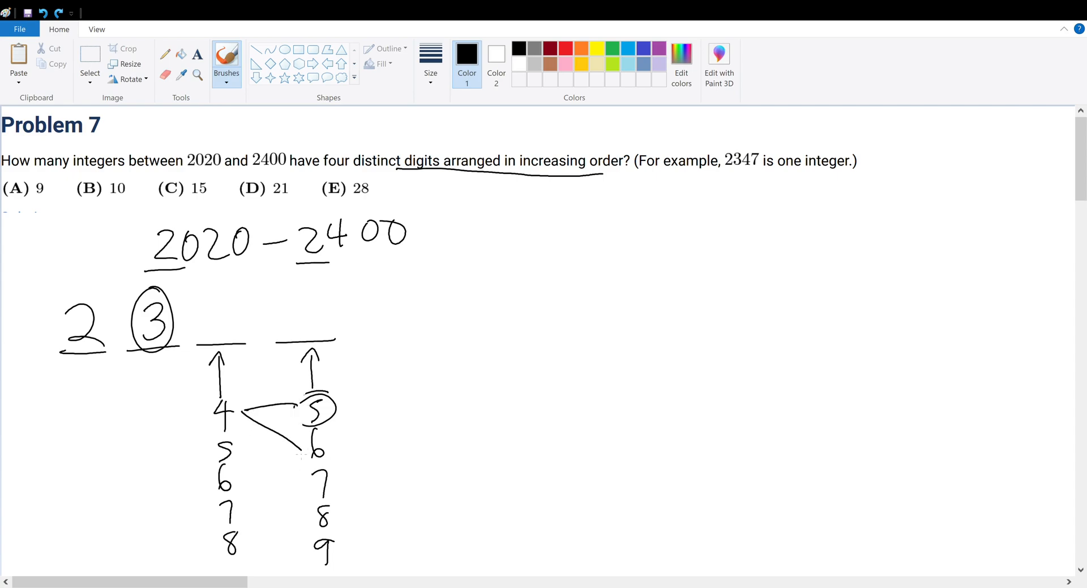
Step: Connect 4 to 7, 8, 9, circle the left 5 and link it onward, starting the sum '5 + 4 +'
left_click_drag(242, 416, 326, 543)
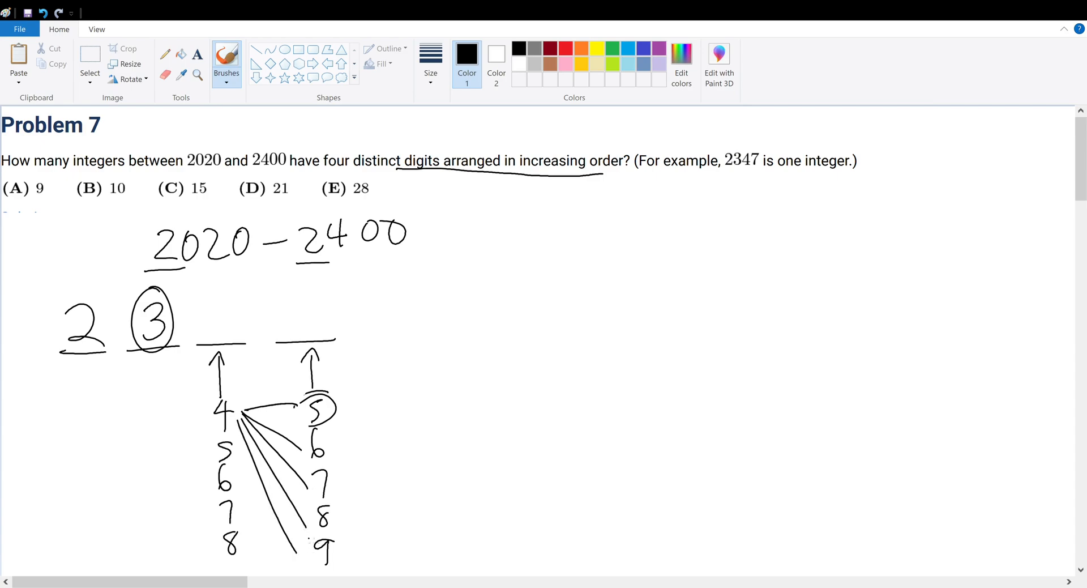
left_click_drag(441, 360, 465, 399)
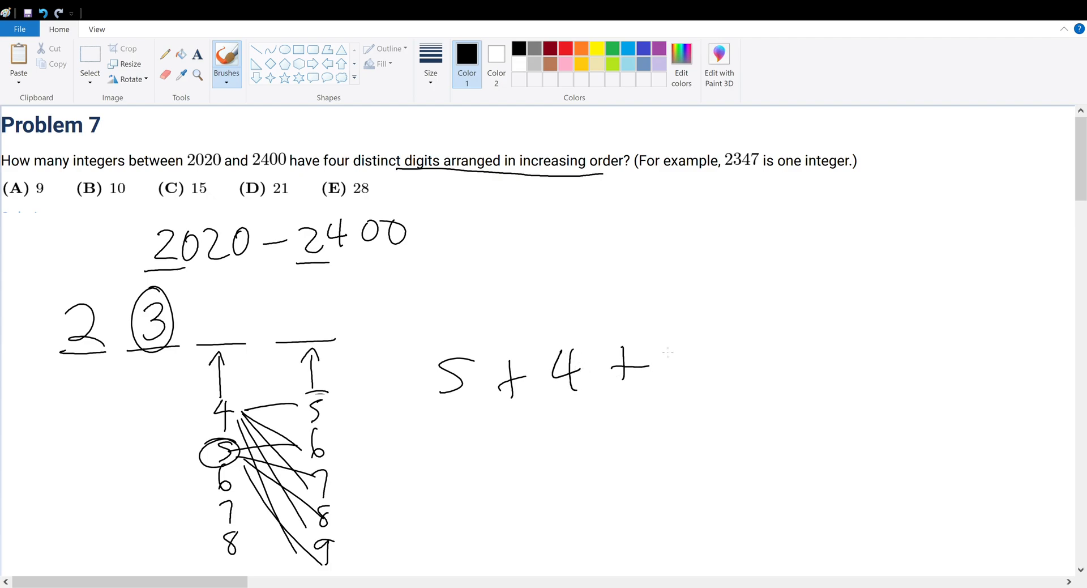
Step: Complete the sum 5 + 4 + 3 + 2 + 1, underline it, and enclose 8 and 9 together
left_click_drag(666, 367, 888, 367)
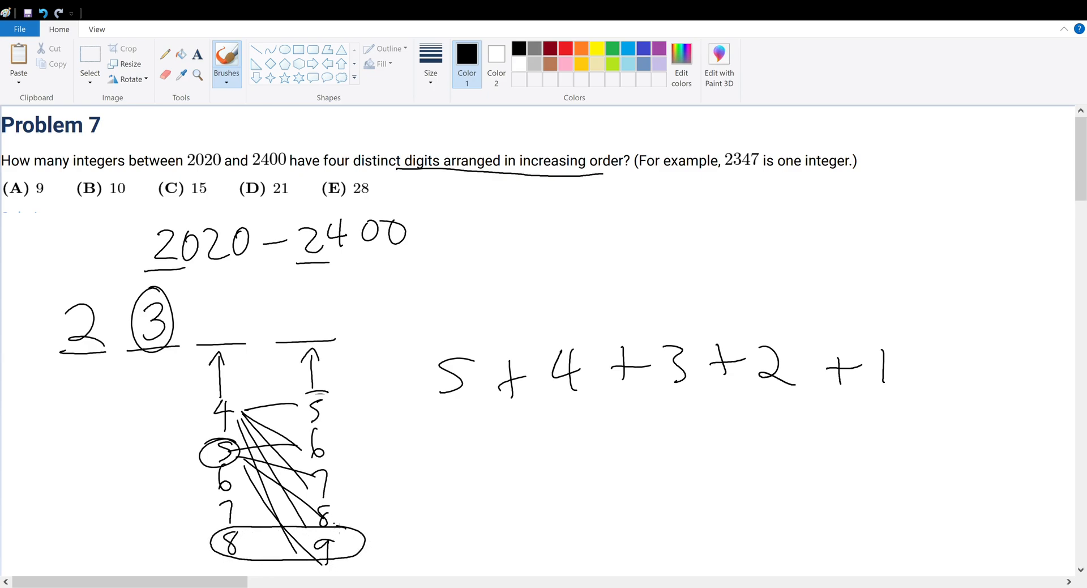
left_click_drag(439, 408, 839, 410)
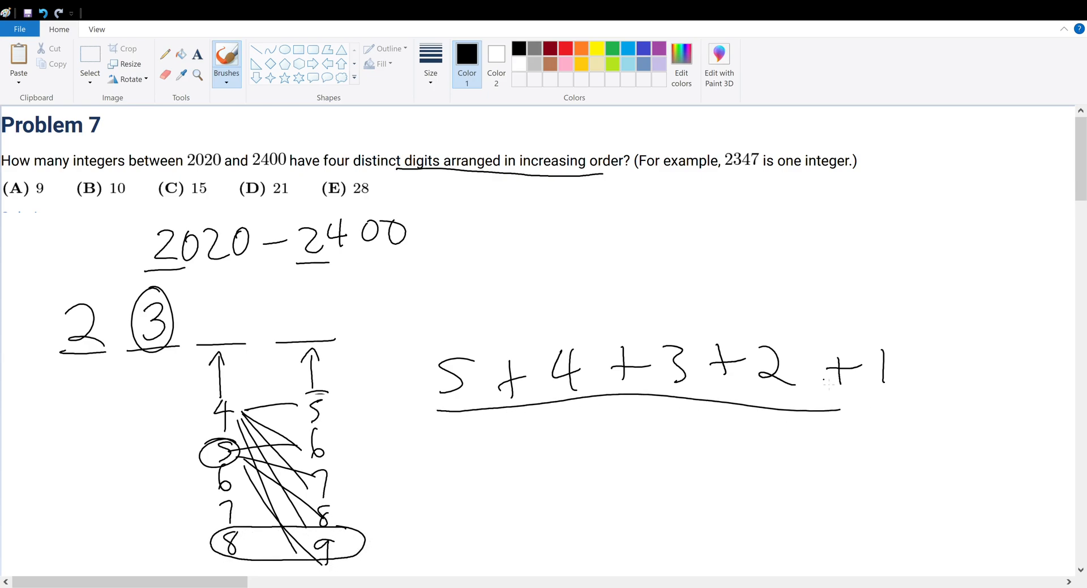